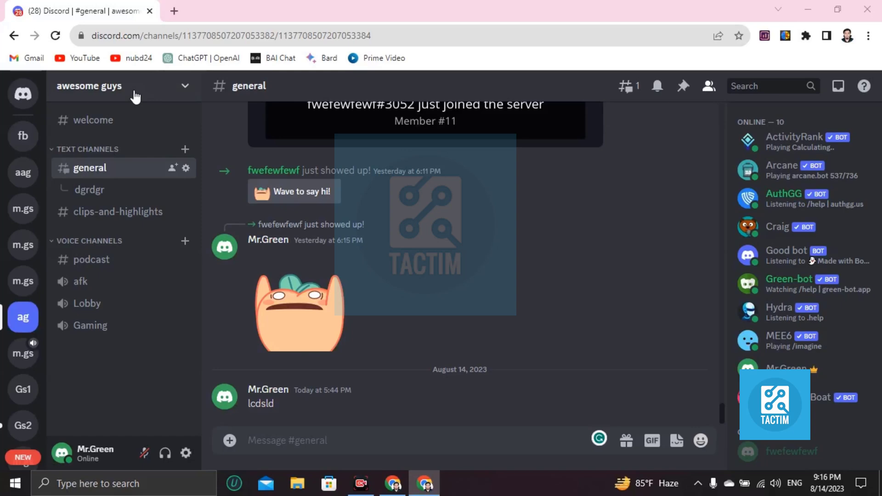
mouse_move(188, 15)
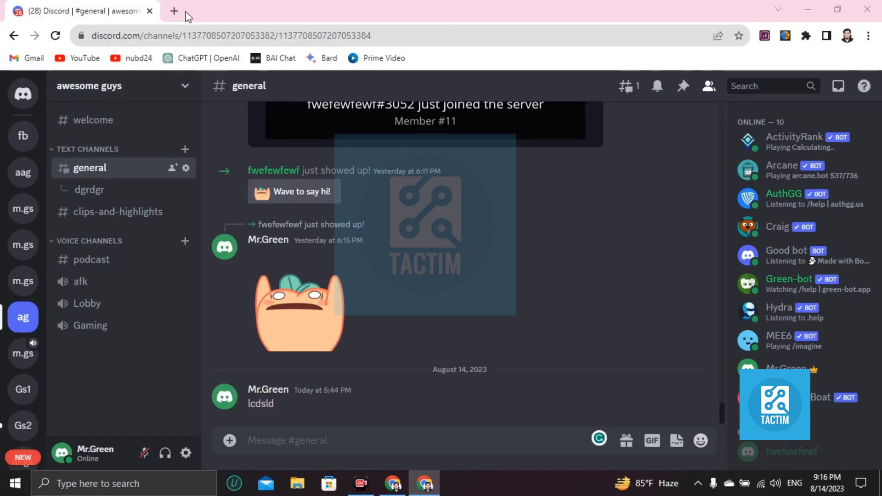
Open a new browser tab and search for 'wetransfer'
click(174, 11)
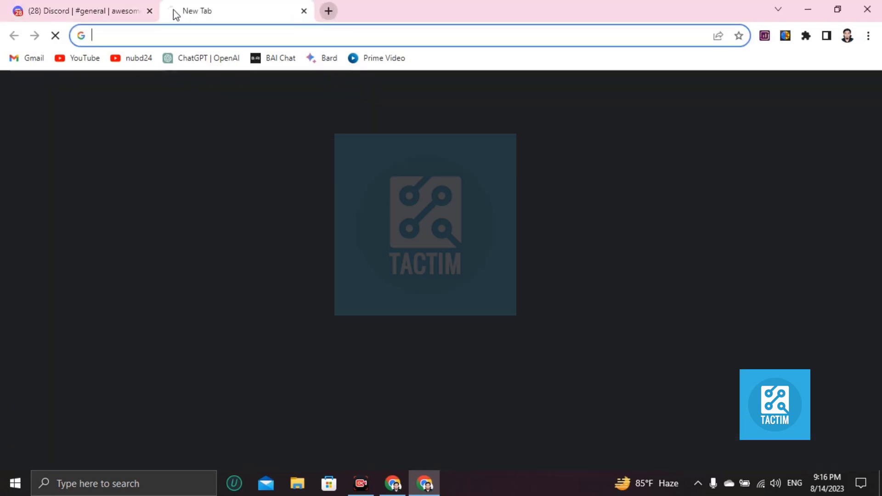
text(wetransfer)
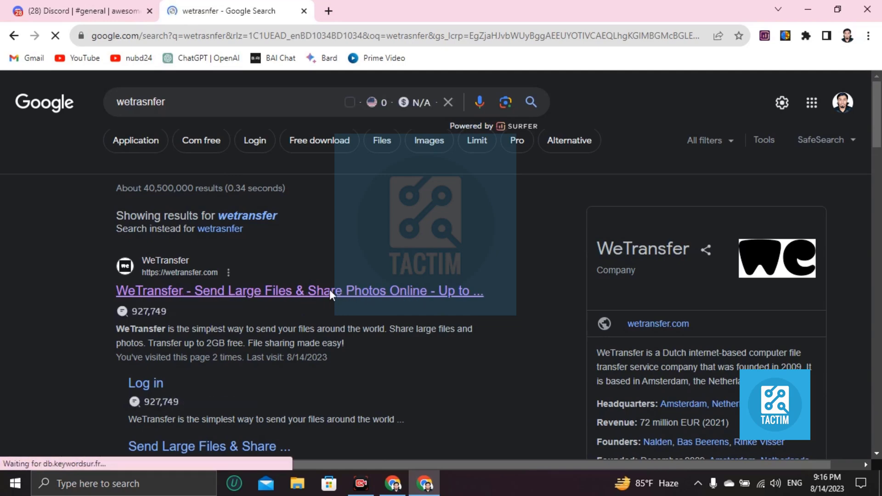
Go to the WeTransfer site and switch the transfer form to 'Get transfer link'
click(299, 291)
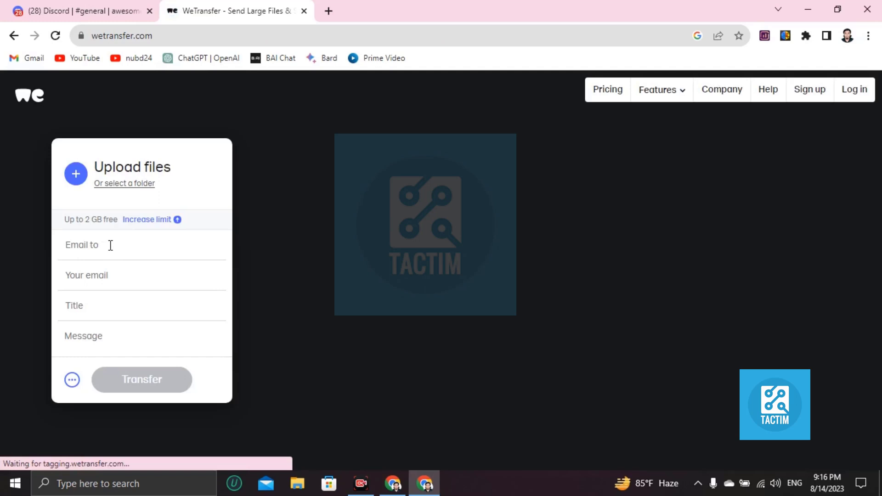
mouse_move(109, 309)
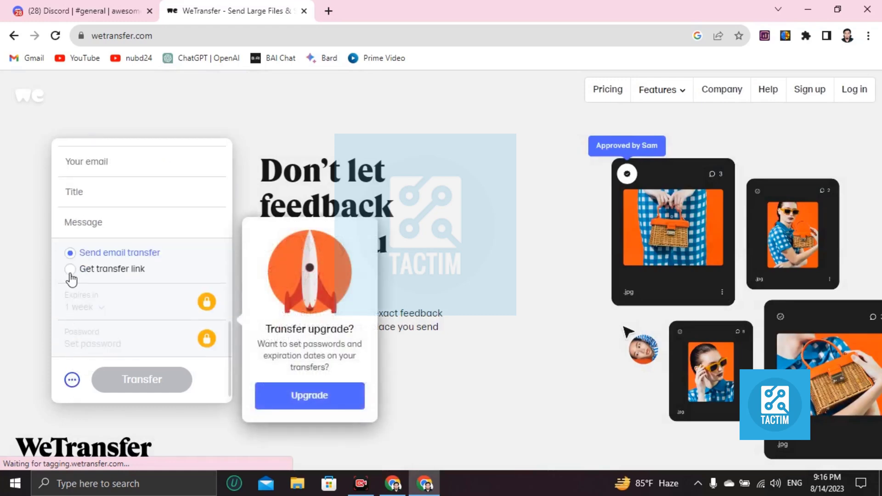
click(70, 268)
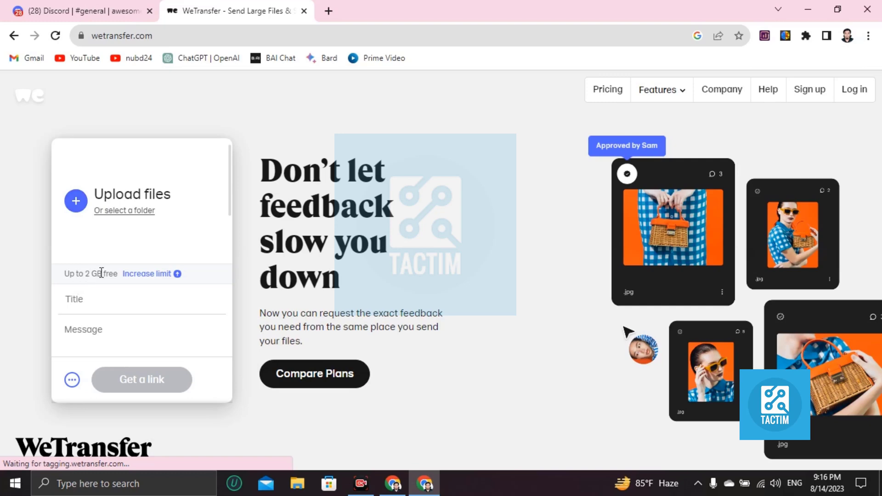
double_click(82, 274)
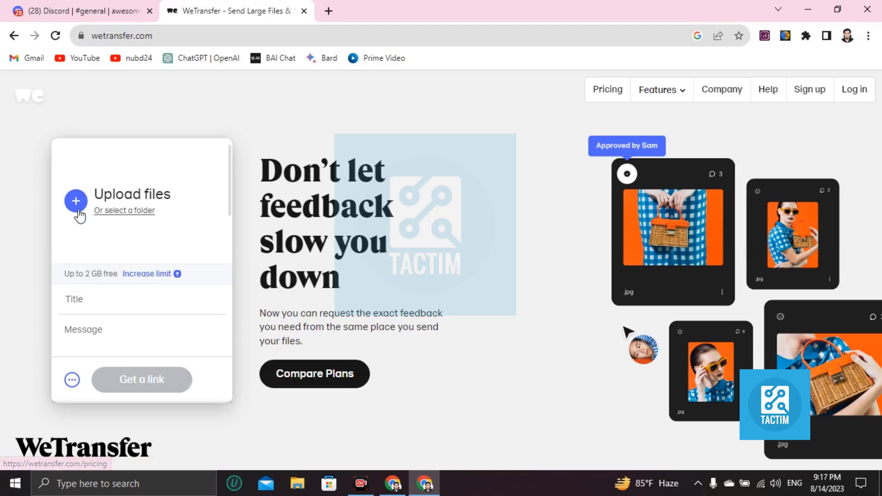
Upload the video 'How to make text small in discord' from New Volume (D:)
click(76, 201)
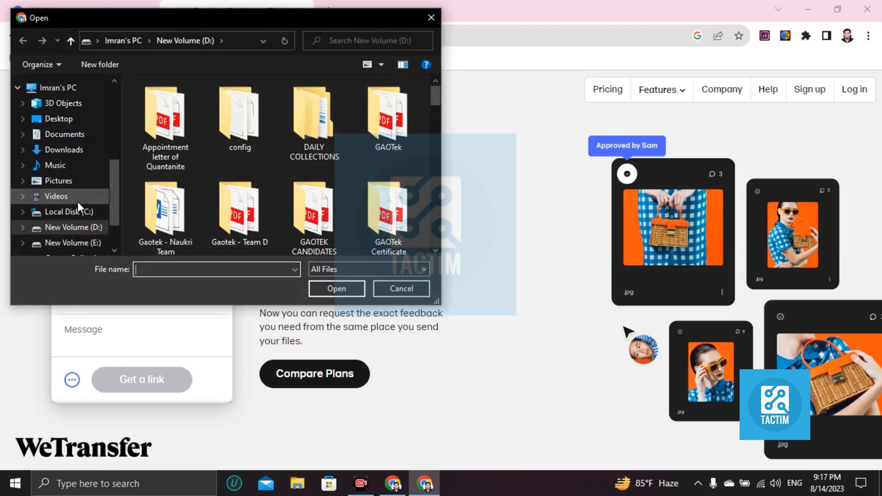
click(56, 195)
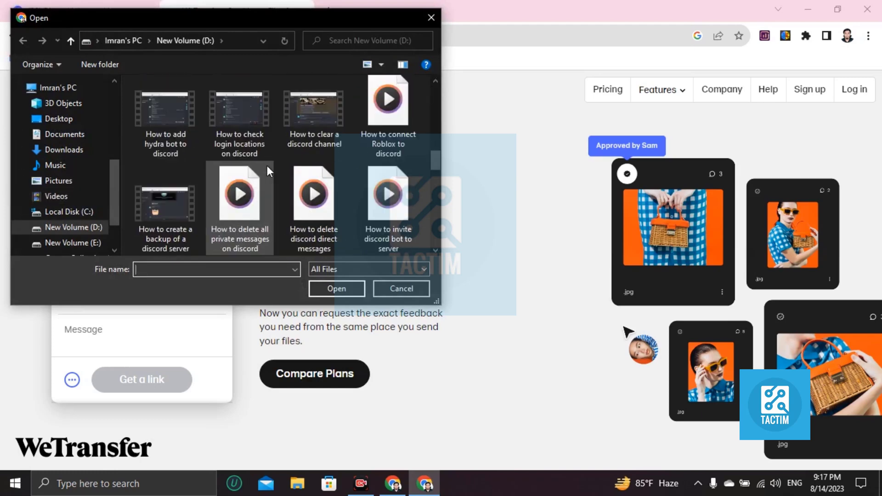
scroll(down, 3)
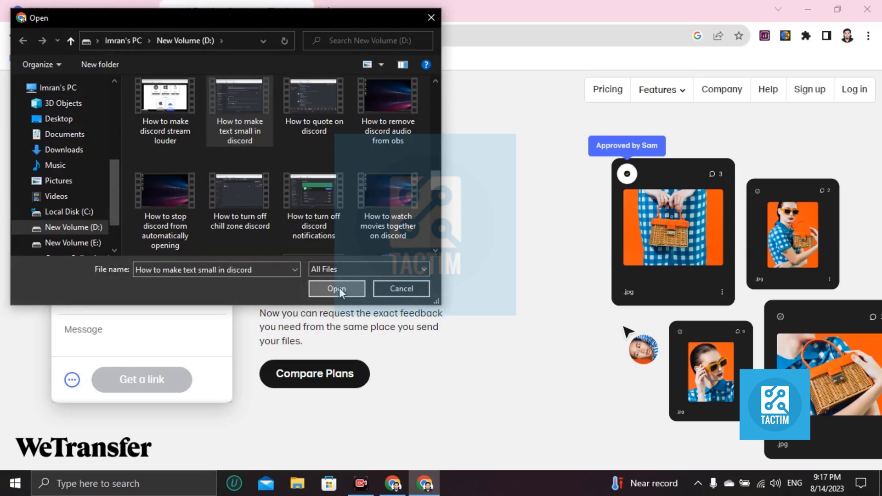
click(336, 288)
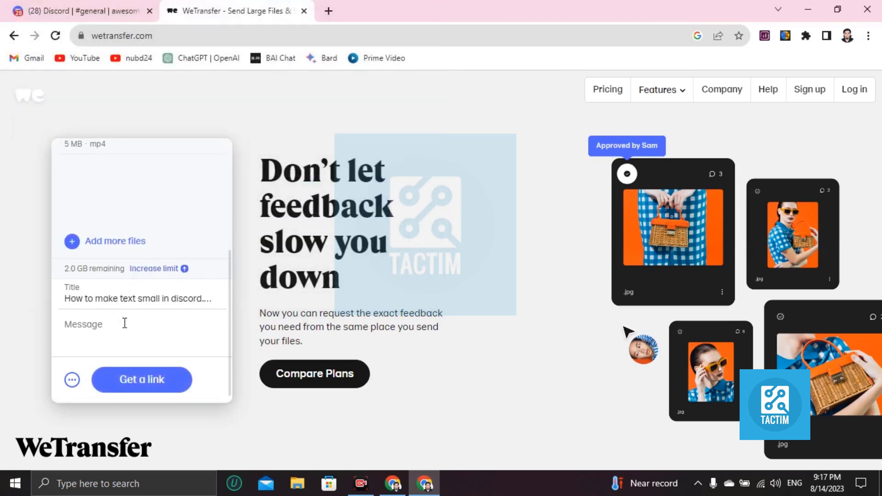
Add the message 'duwhduhwdhweod', generate the transfer link and copy it
click(113, 332)
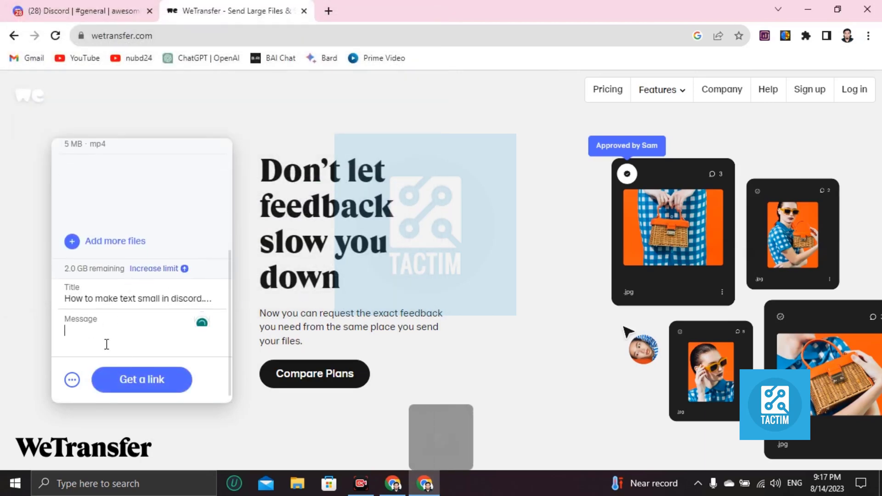
text(duwhduhwdhweod)
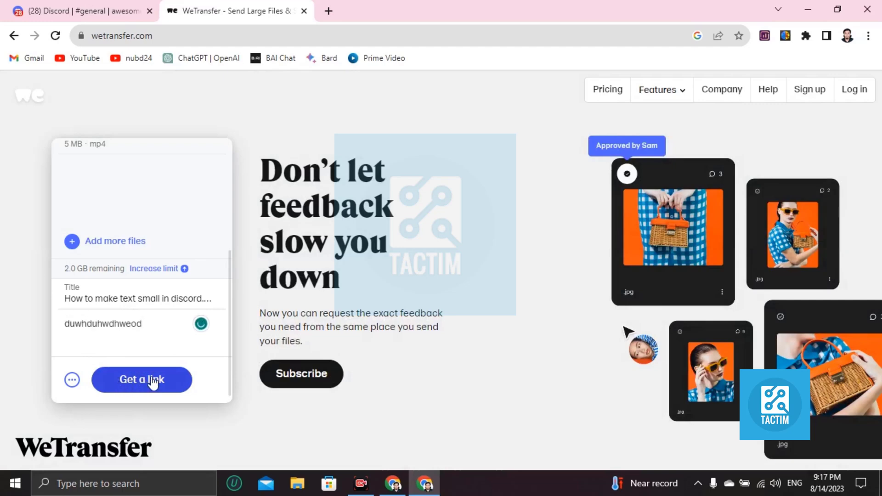
click(141, 379)
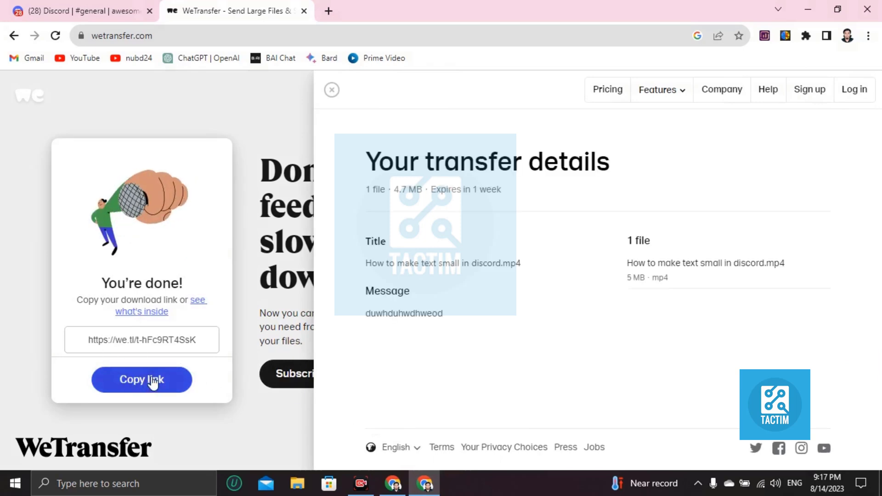
click(141, 379)
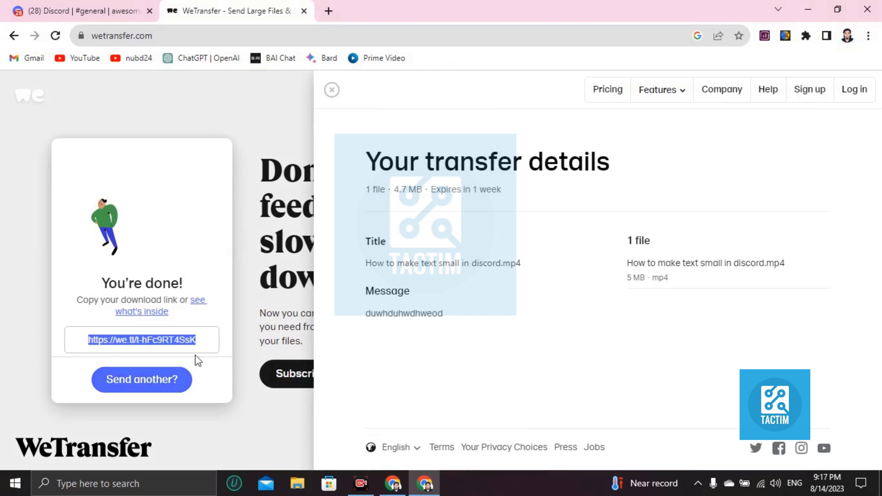
click(82, 11)
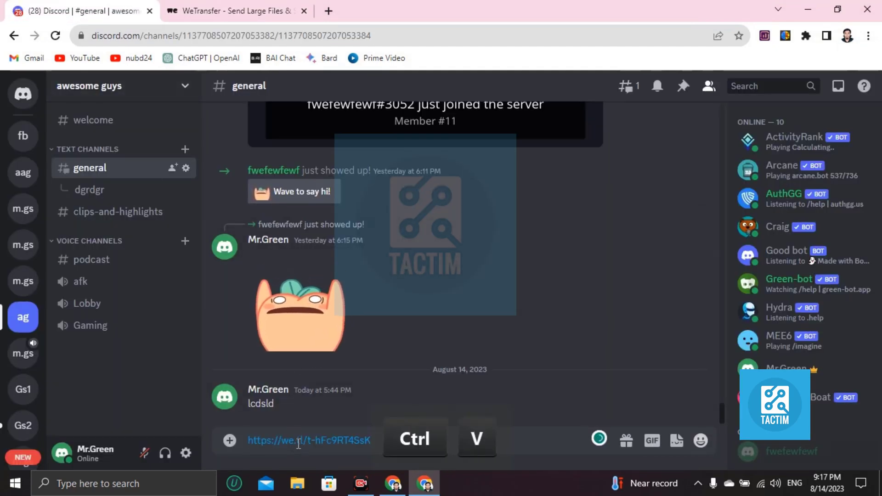
Post the WeTransfer download link in Discord's general channel
key(Enter)
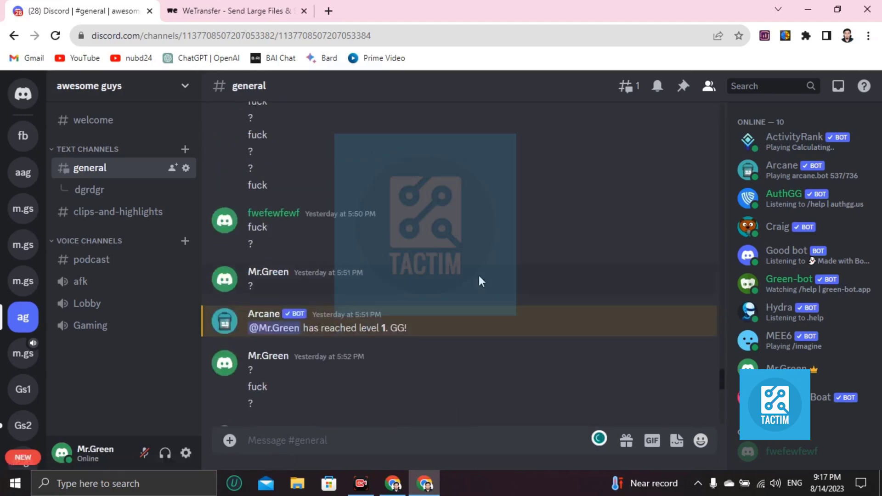
mouse_move(663, 462)
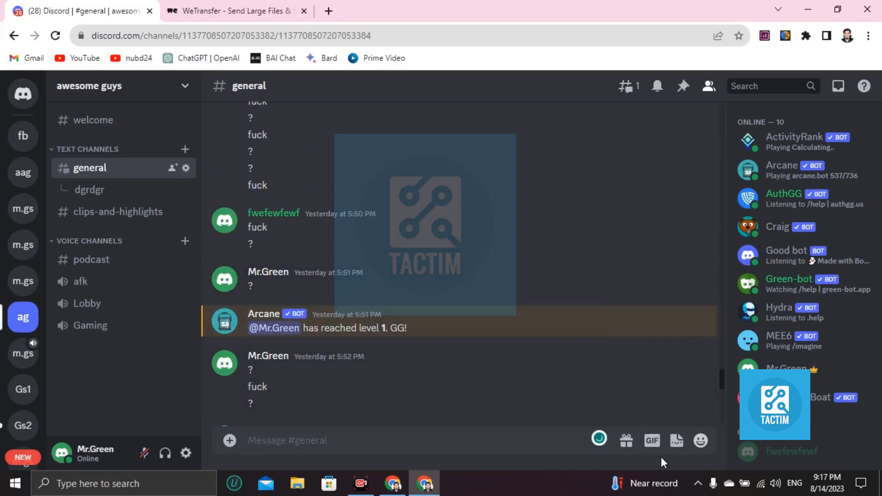